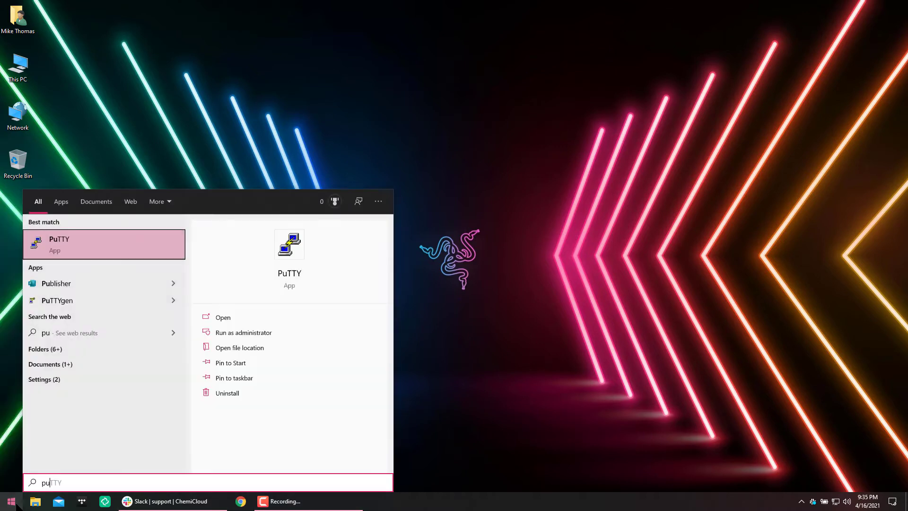
Step: Launch PuTTY from the Start menu search results
click(223, 317)
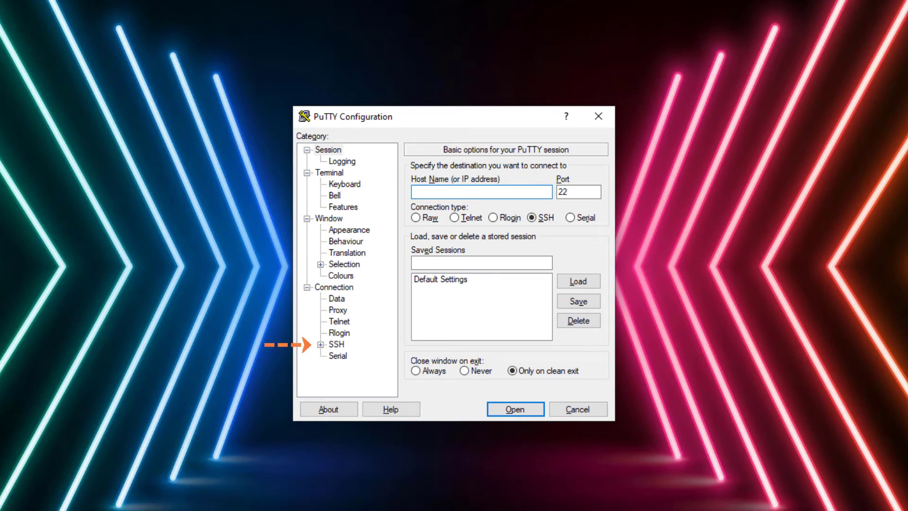
Step: Set the SSH Auth private key to xShell_Precision.ppk from the Downloads folder
click(480, 191)
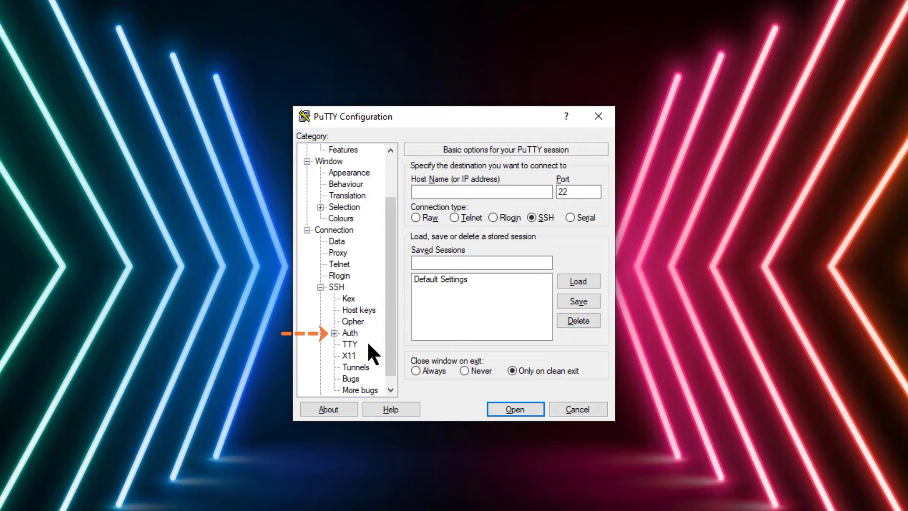
click(350, 332)
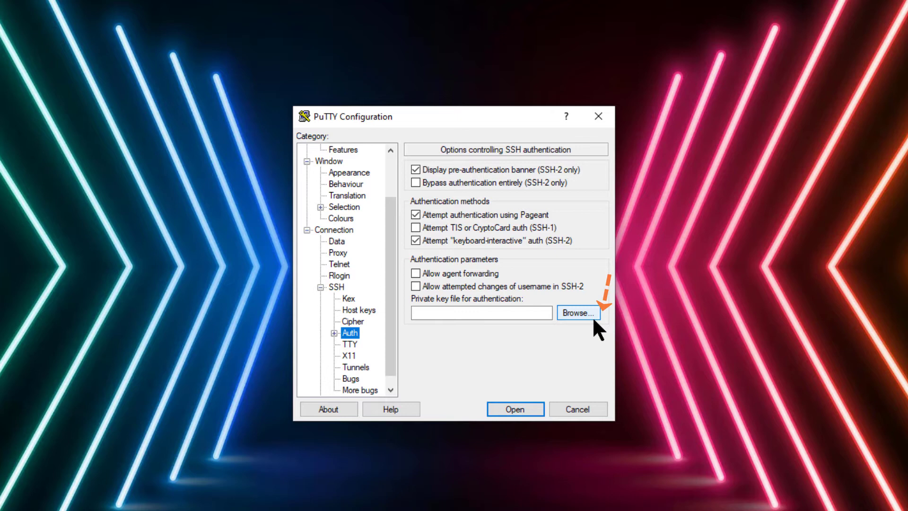
click(578, 312)
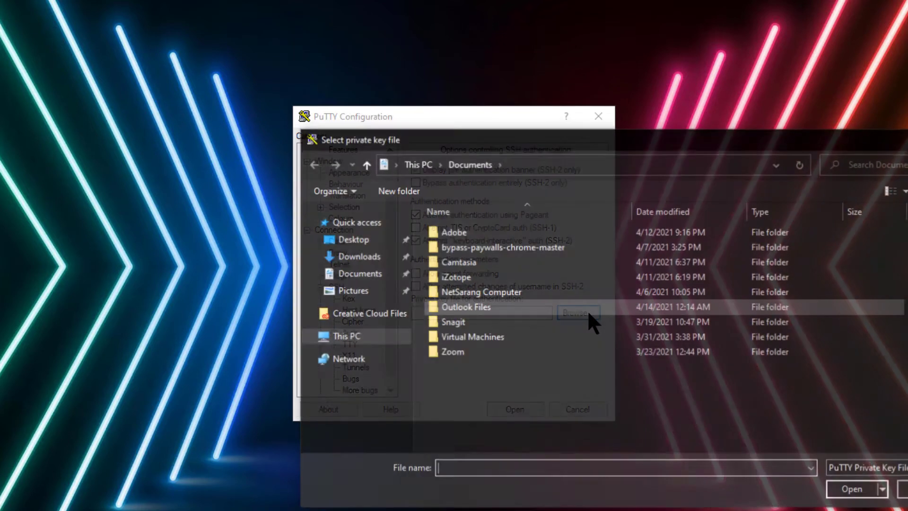
click(359, 256)
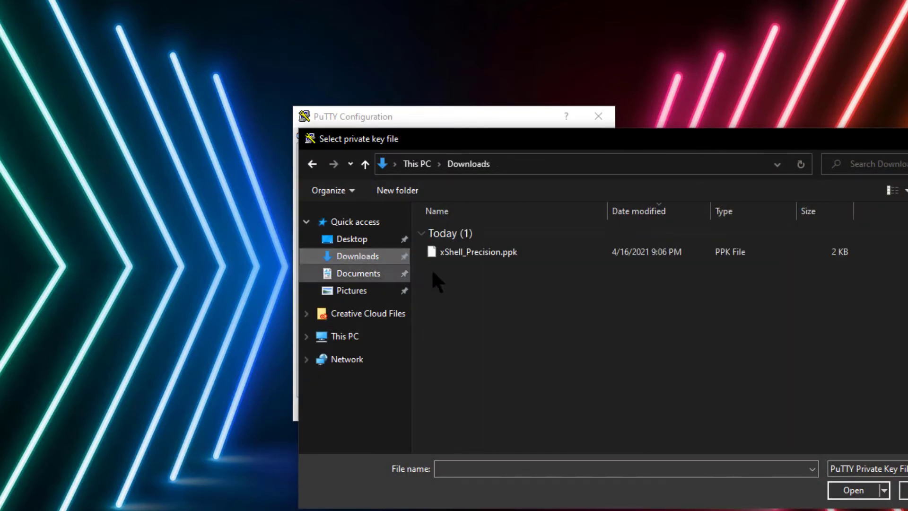
double_click(478, 251)
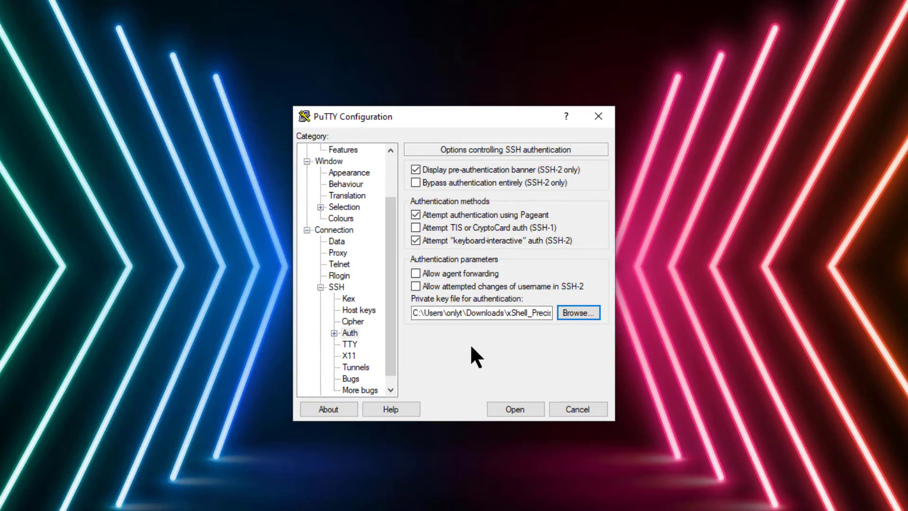
mouse_move(460, 364)
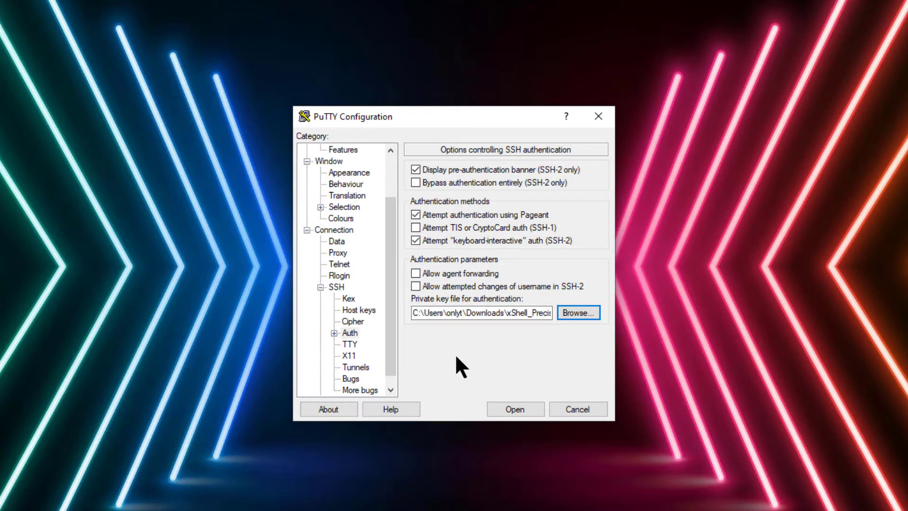
Step: Enter host 45.56.79.157 with port 1988 in the Session settings
scroll(up, 3)
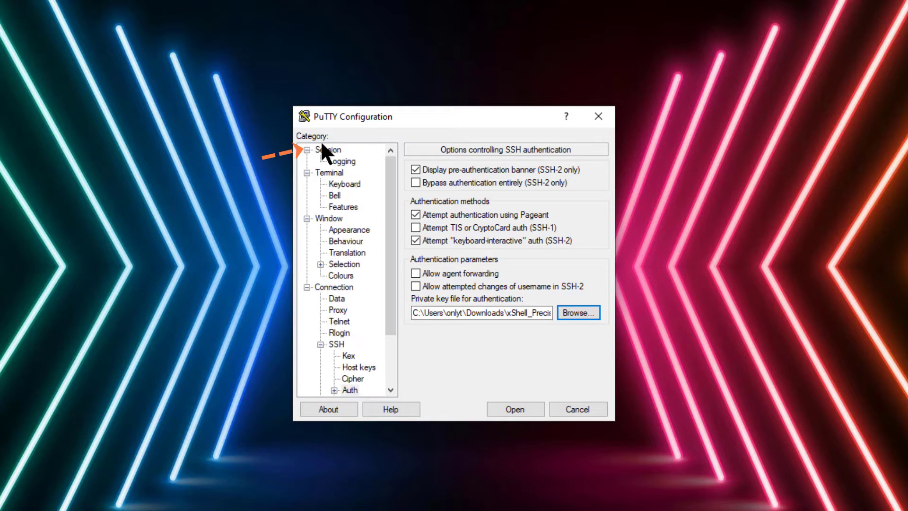
click(328, 150)
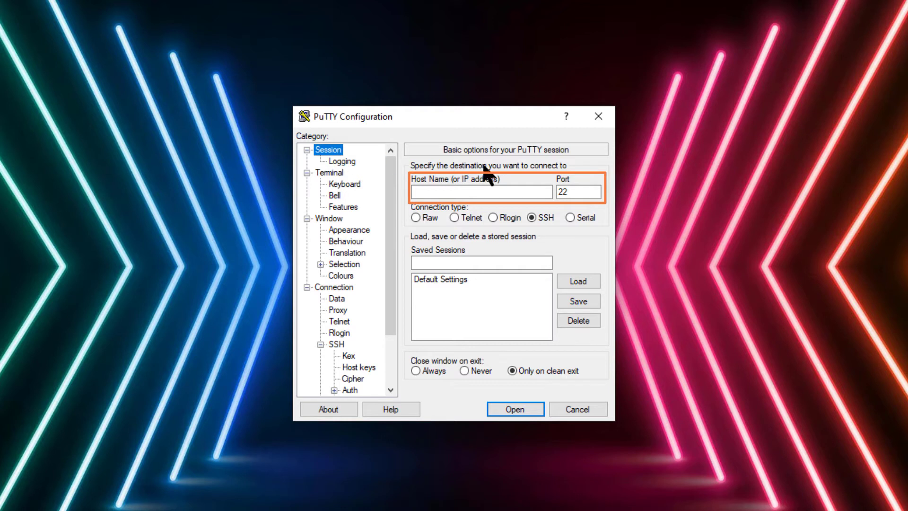
text(45.56.79.157)
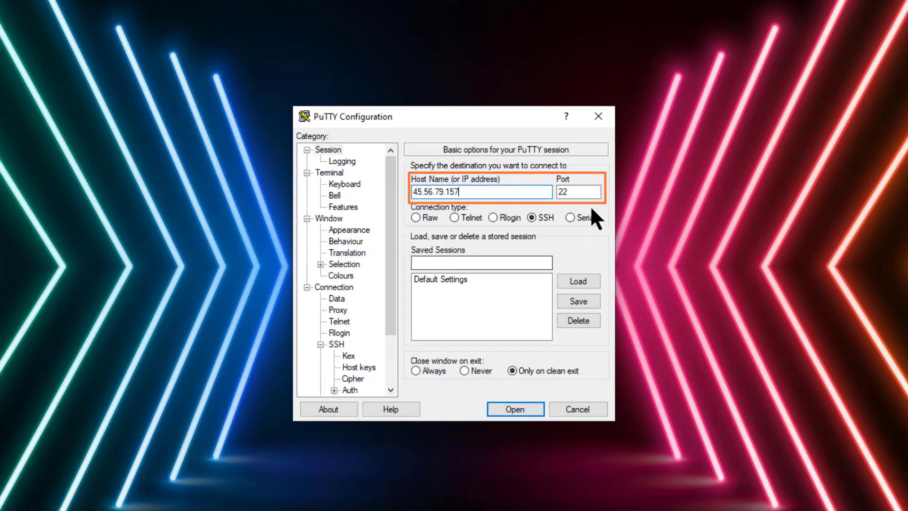
double_click(578, 192)
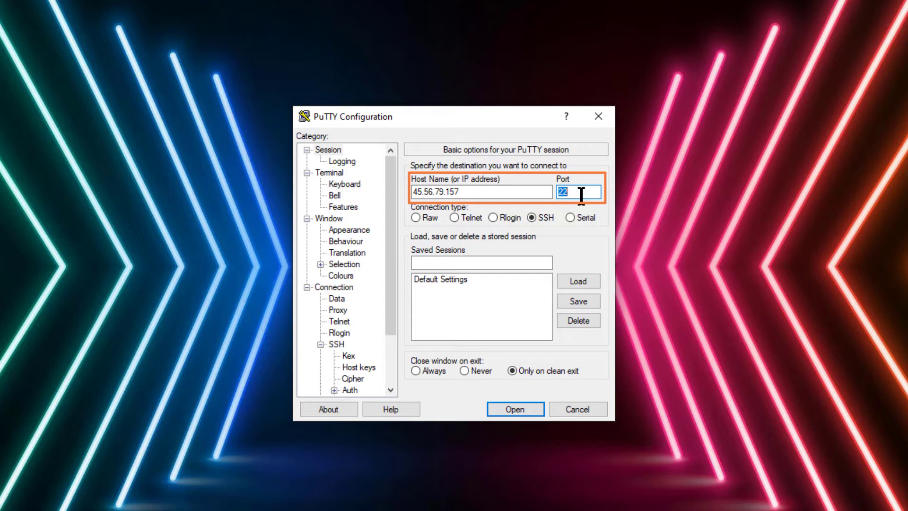
text(1)
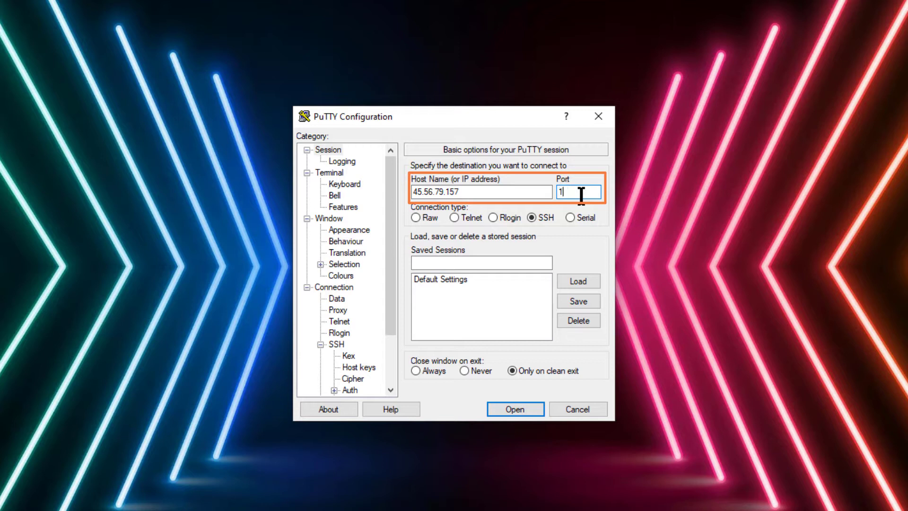
text(988)
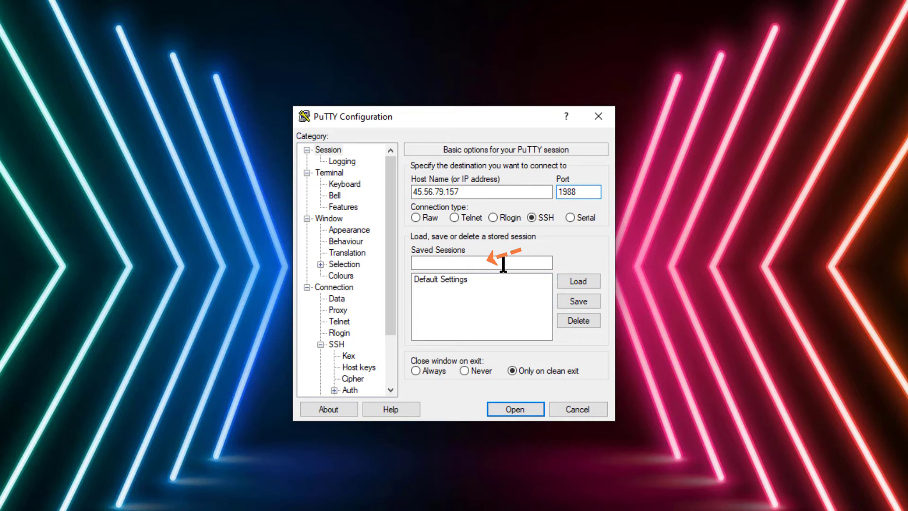
Step: Save the session as cchostingdemos.com and open the connection
click(480, 263)
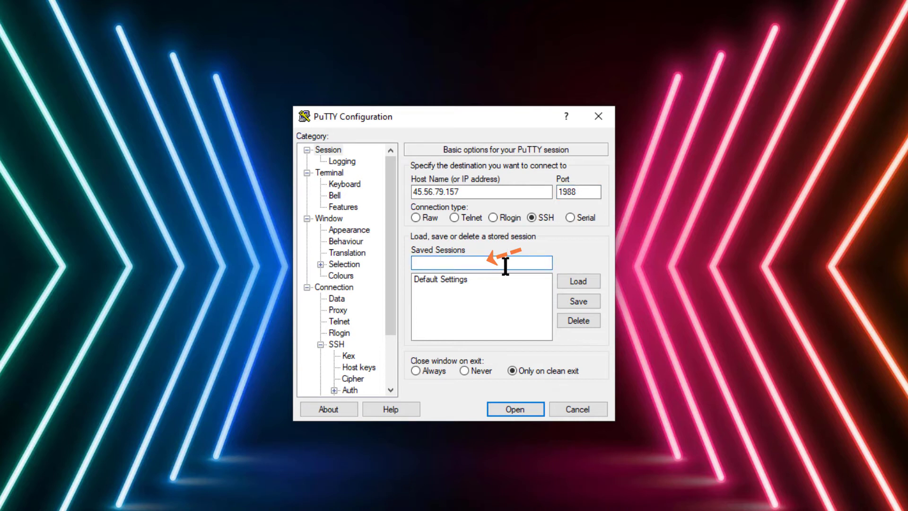
click(480, 262)
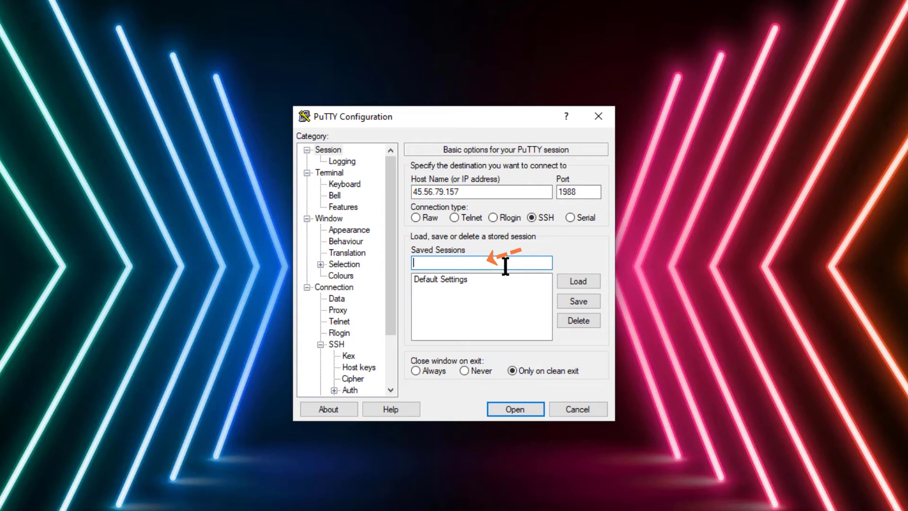
text(c)
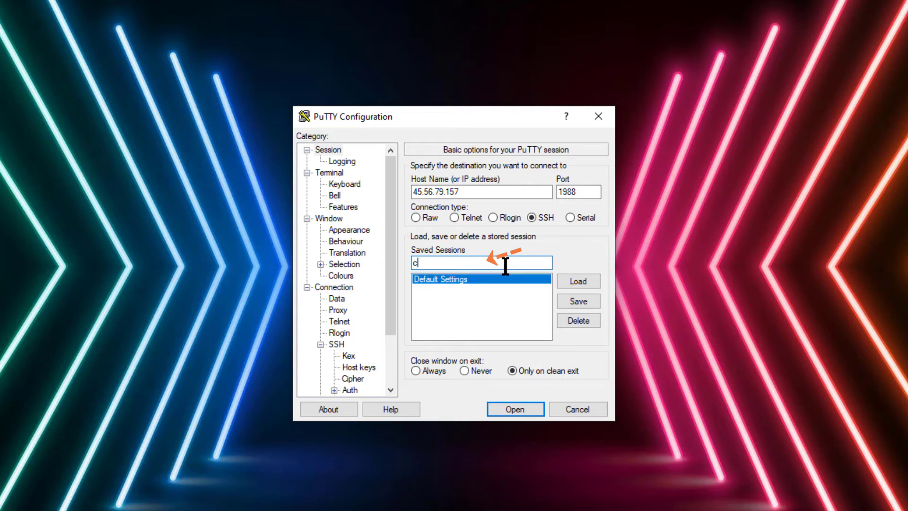
text(chostingdemos.com)
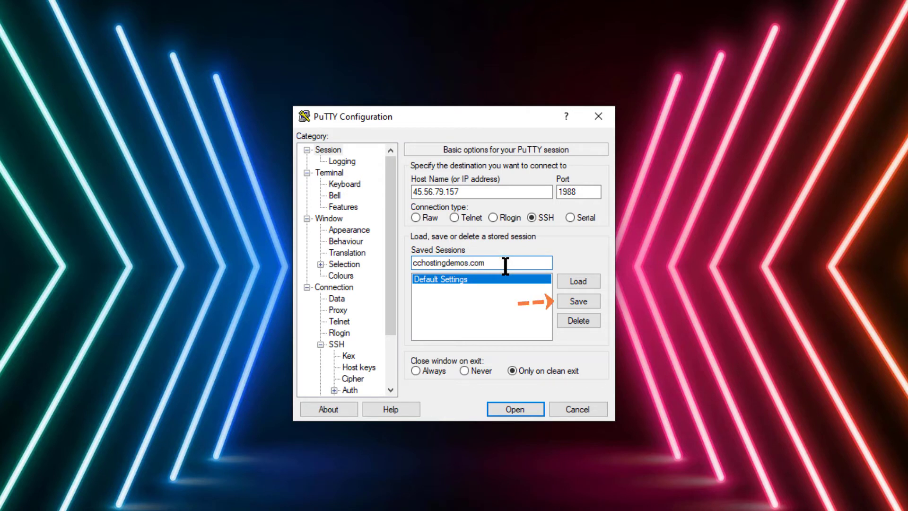
click(578, 300)
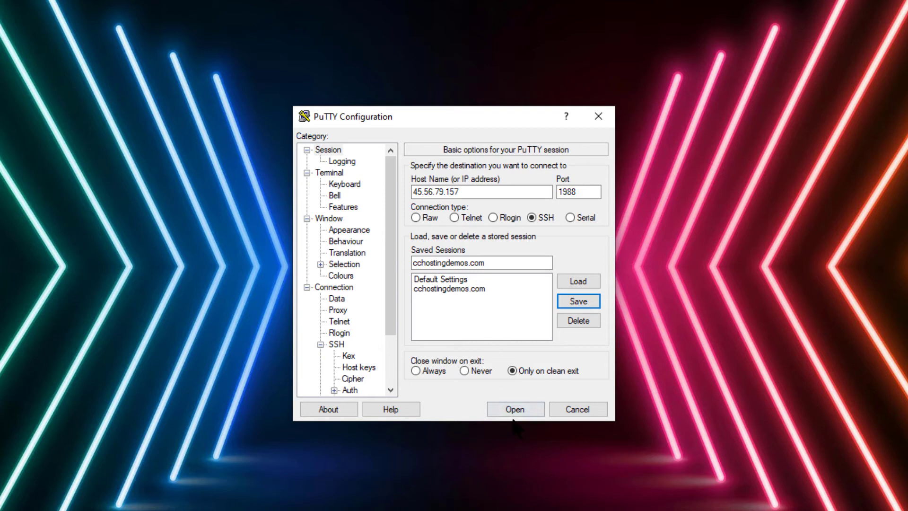
click(514, 409)
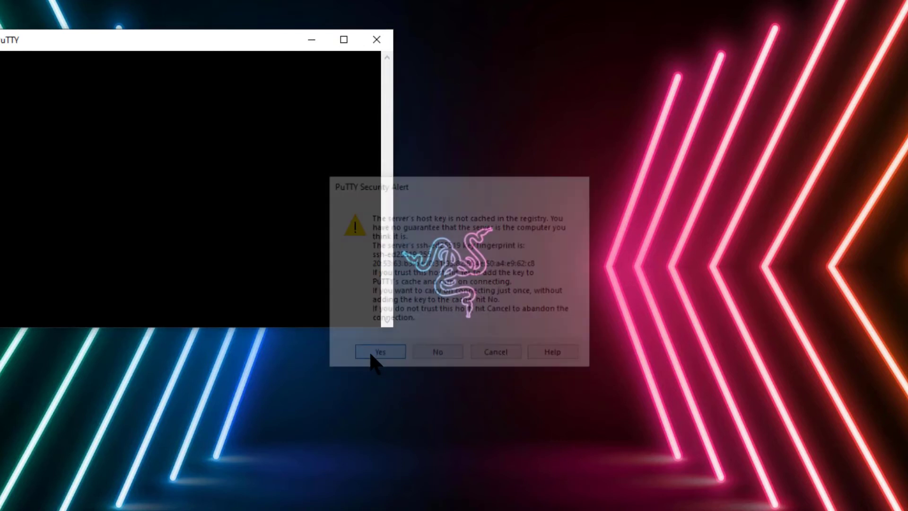
Step: Accept the server's host key and log in as the cPanel user 'yourcpuser'
click(379, 352)
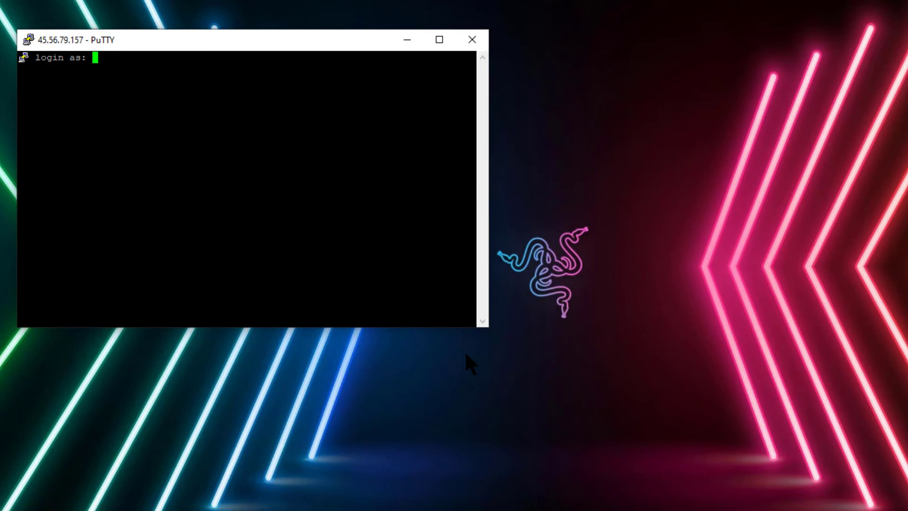
text(yo)
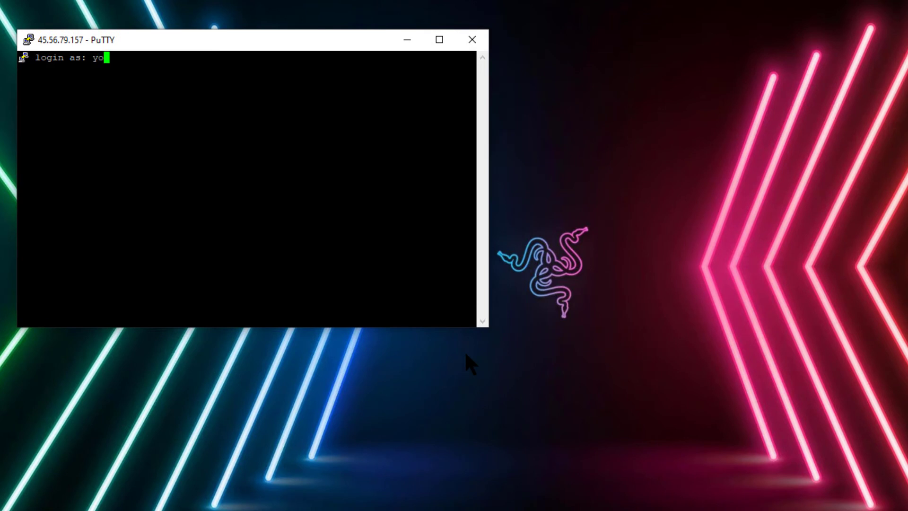
text(urcpuserc)
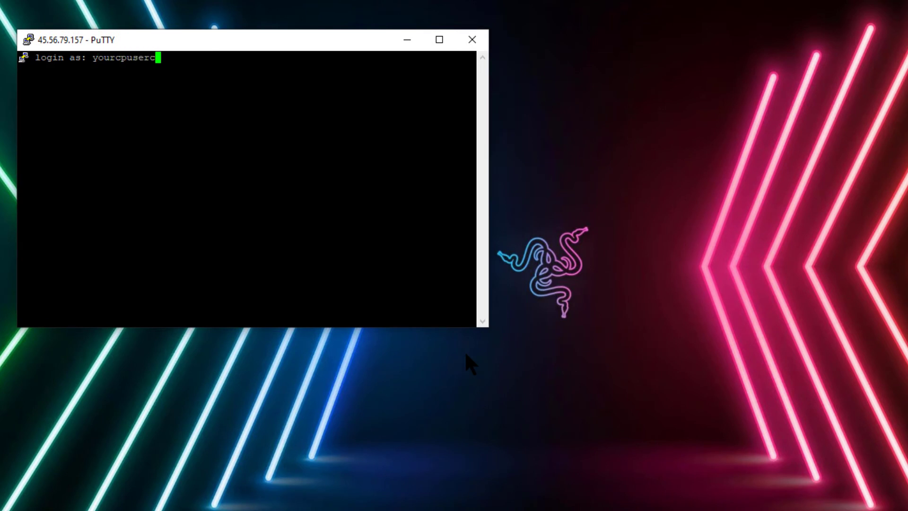
key(Return)
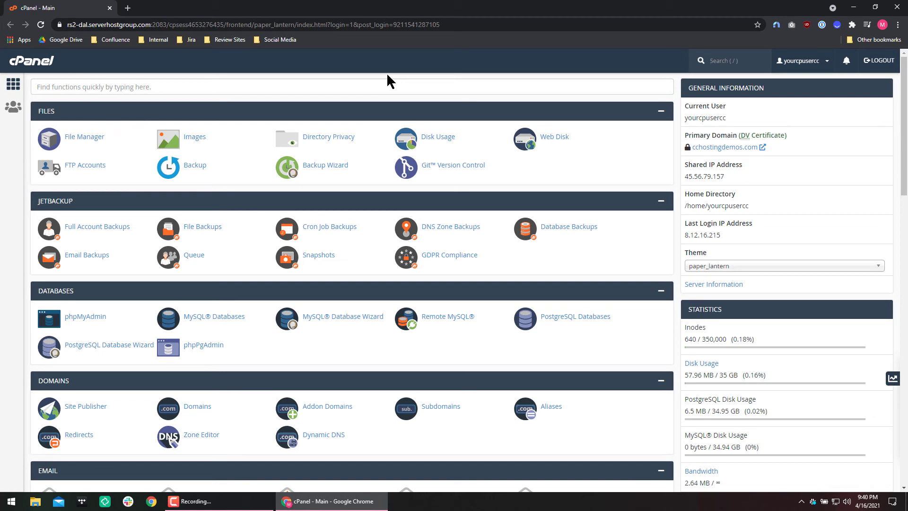
mouse_move(416, 74)
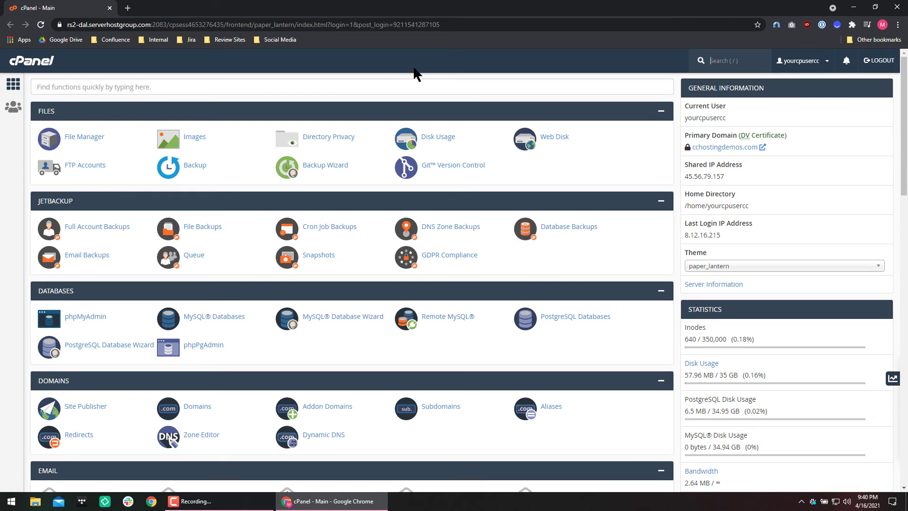
Step: Open Terminal from cPanel's Advanced section to get a shell prompt
scroll(down, 3)
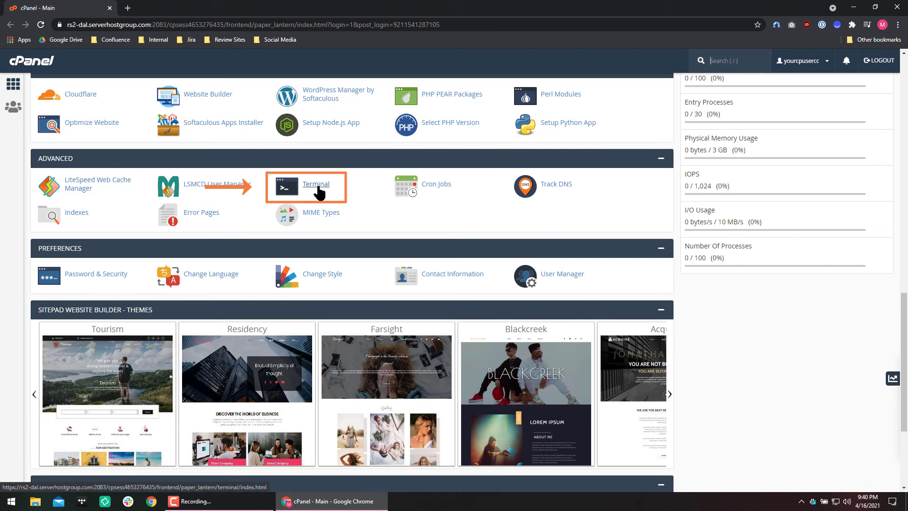
click(317, 183)
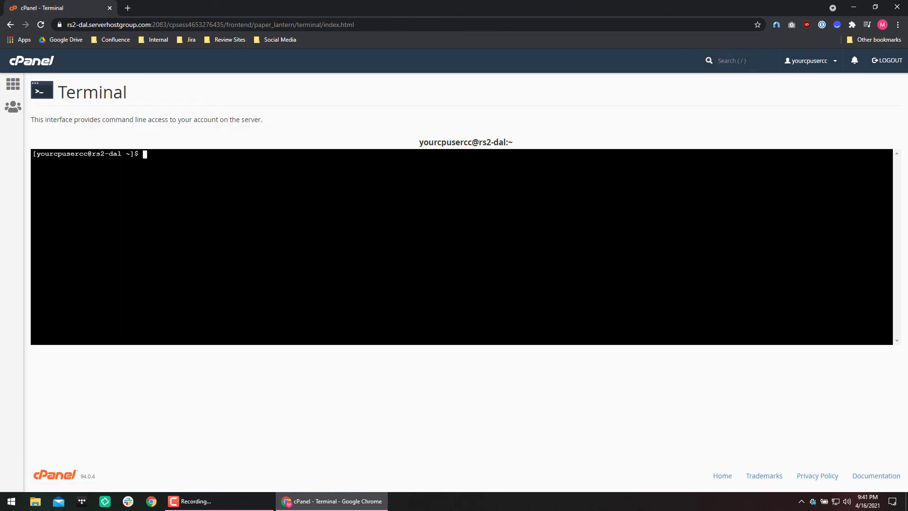